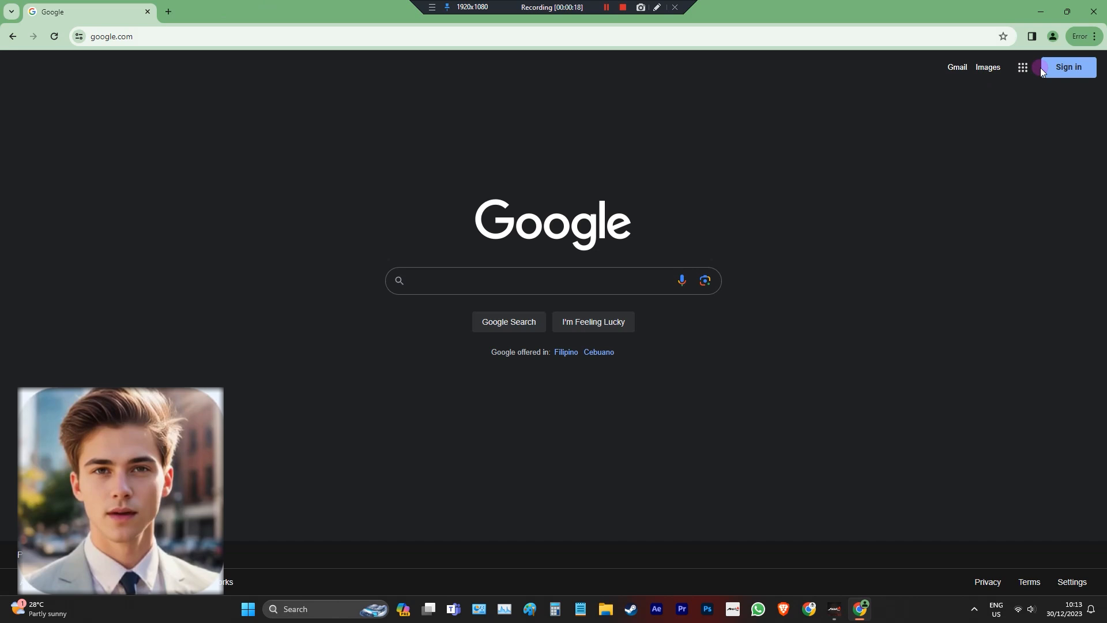
From google.com sign-in, choose Create account for personal use.
click(1067, 66)
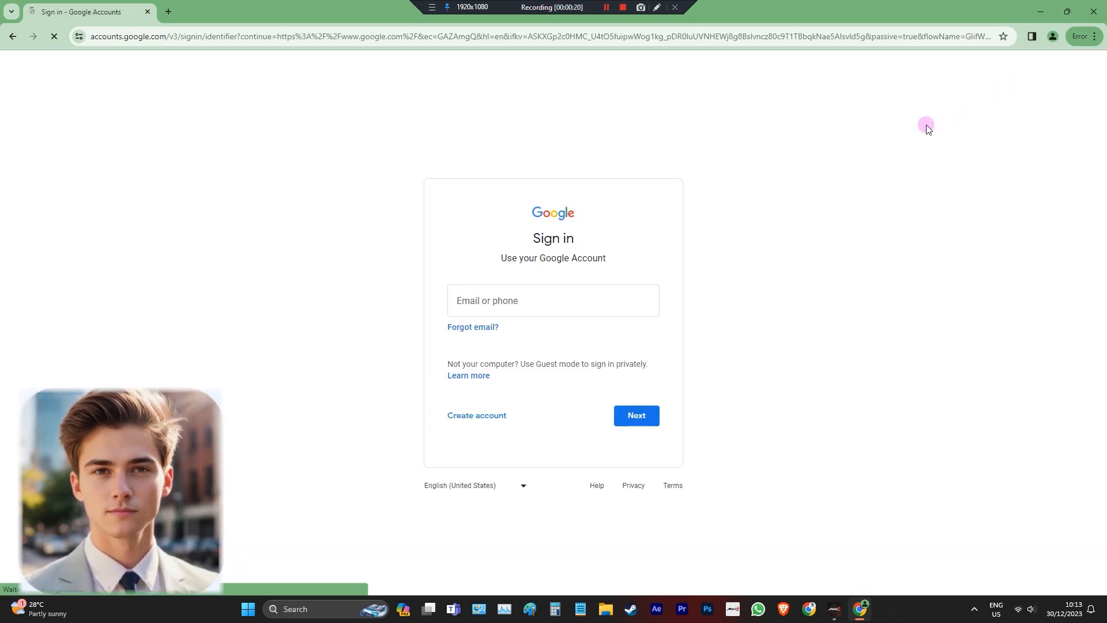
click(553, 300)
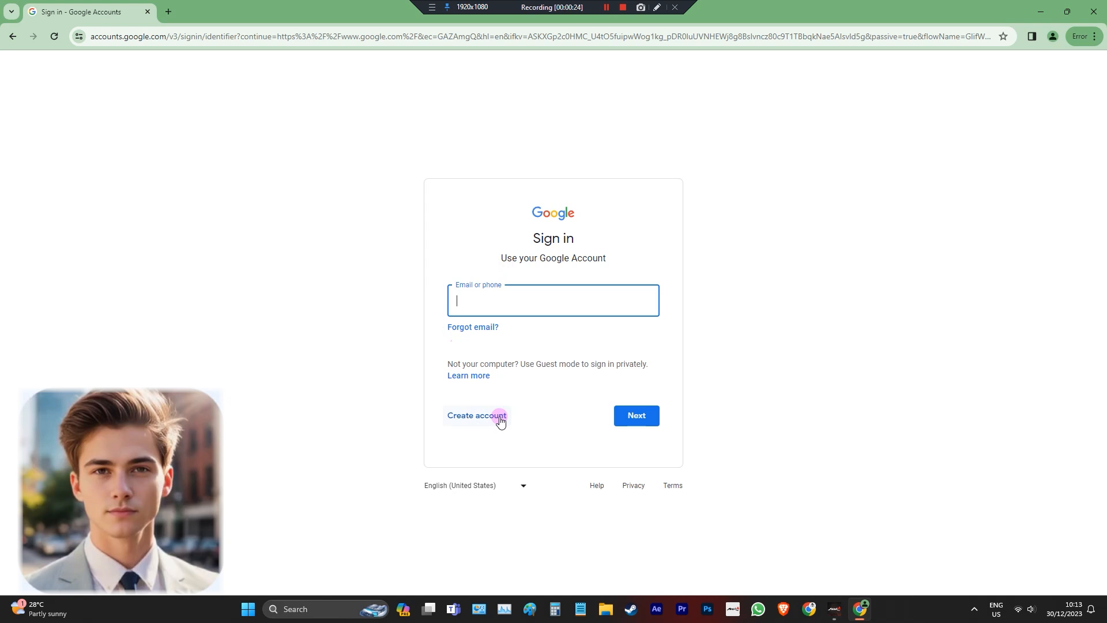
mouse_move(475, 427)
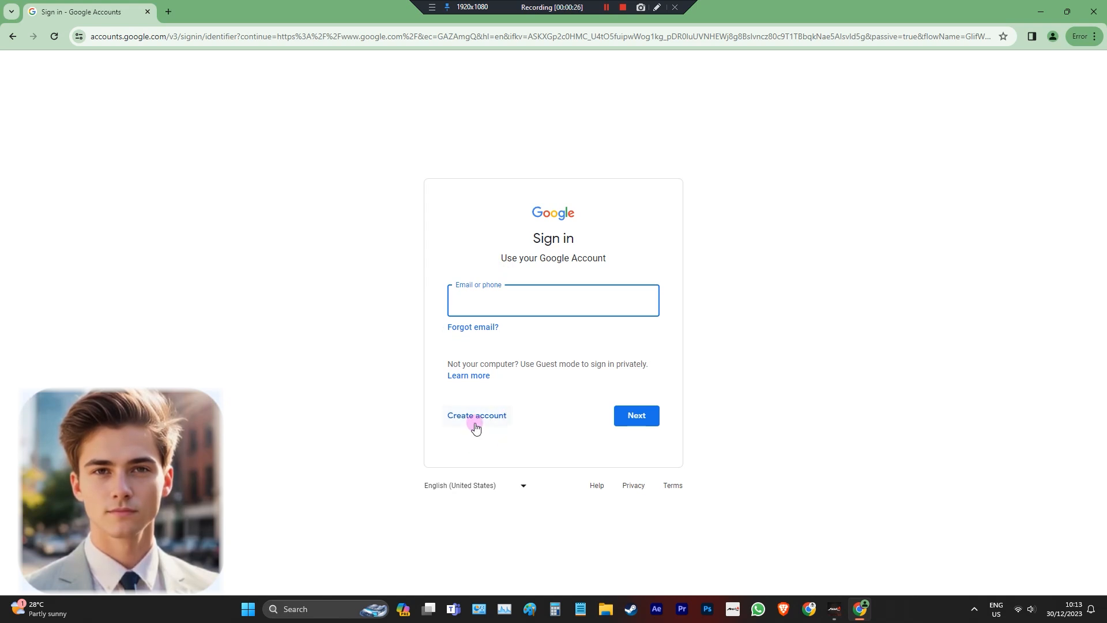
click(477, 416)
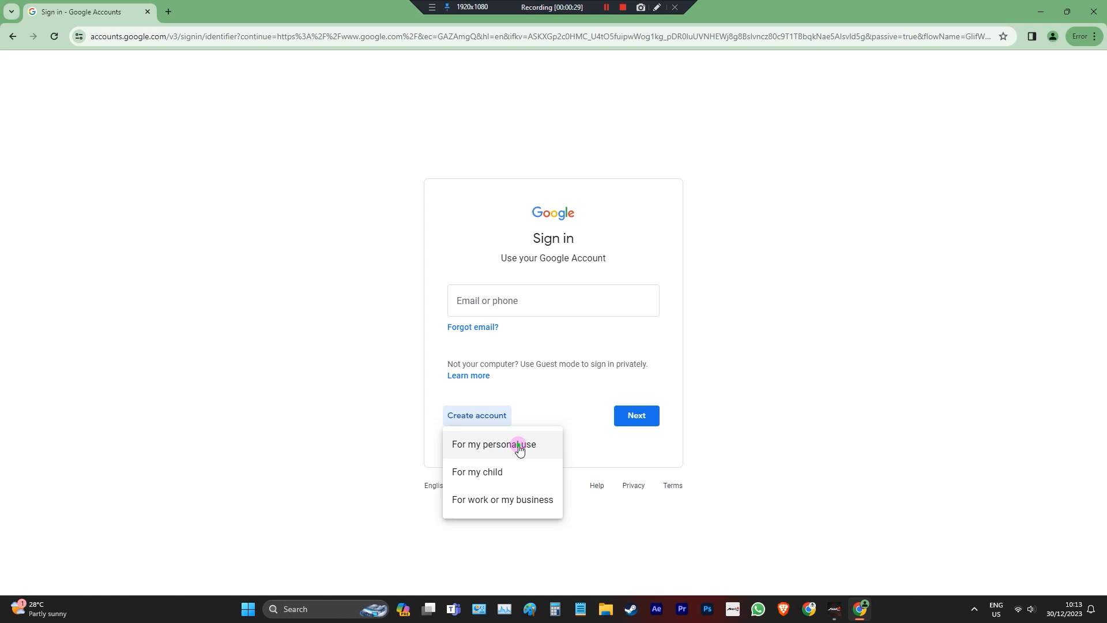
click(494, 444)
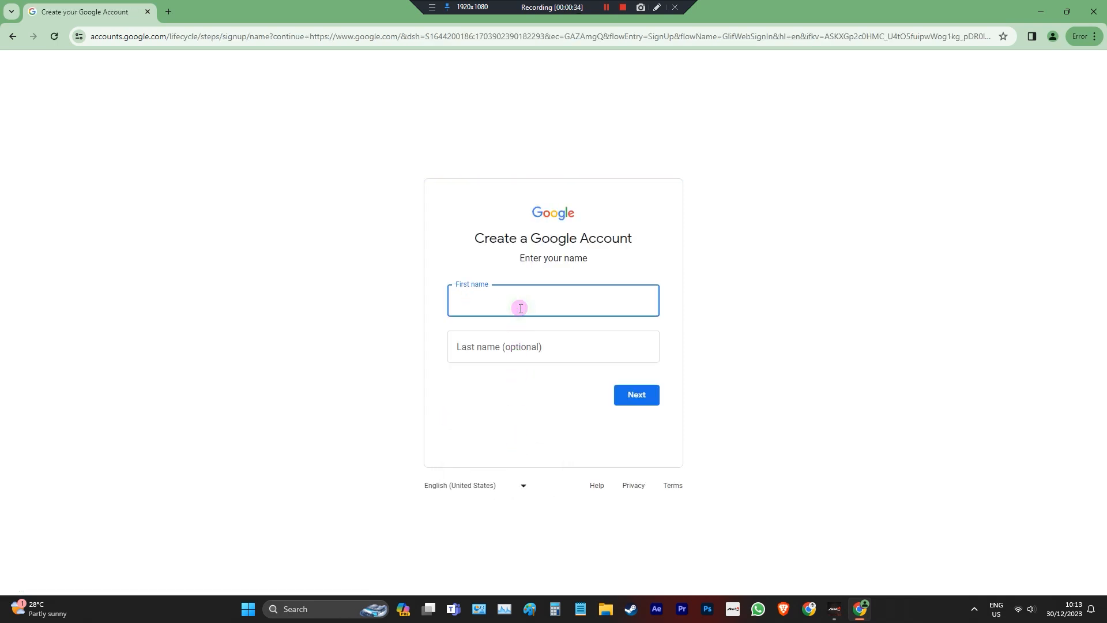
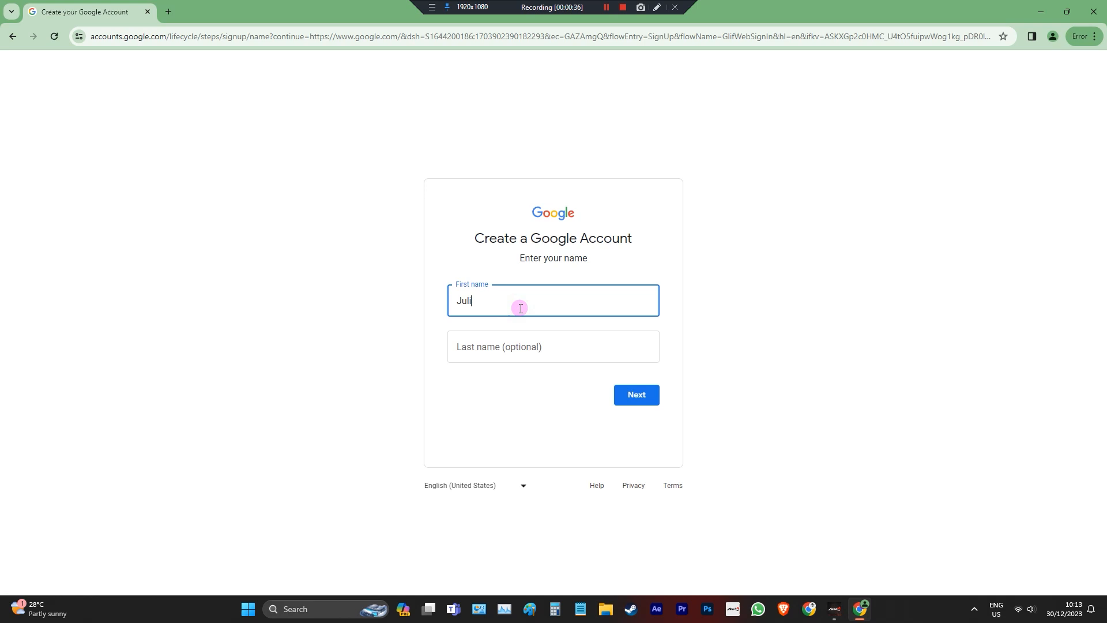
click(553, 346)
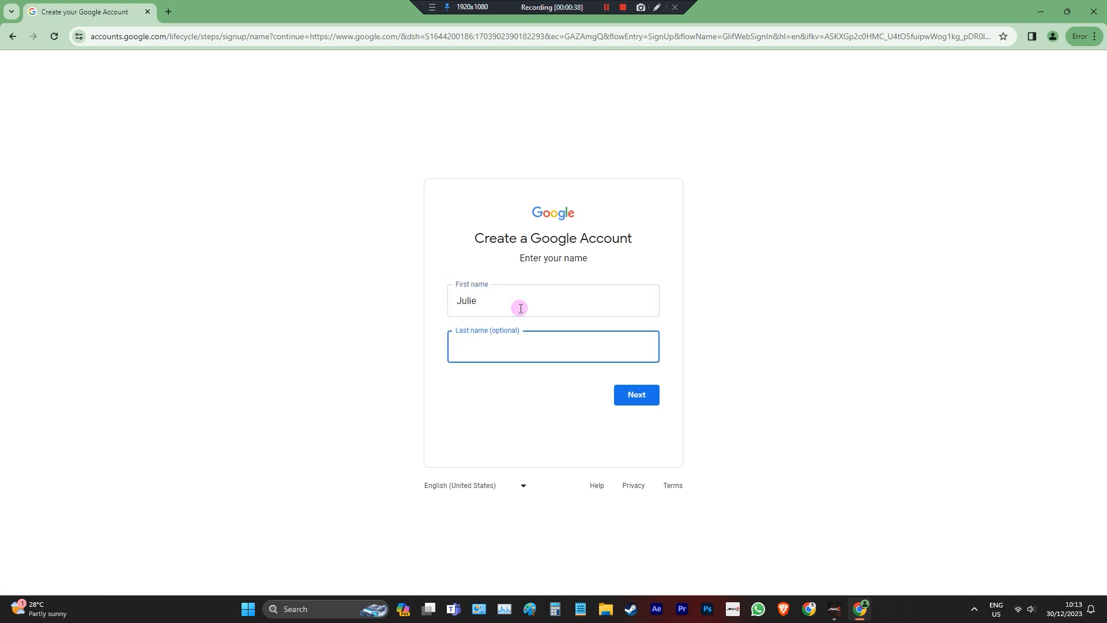
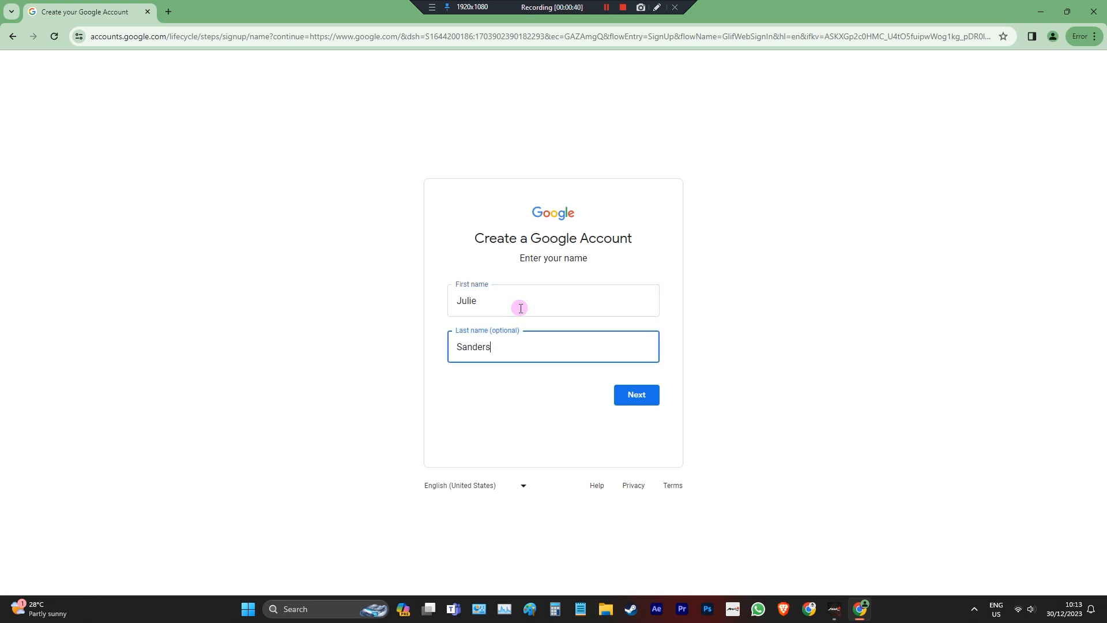
mouse_move(635, 394)
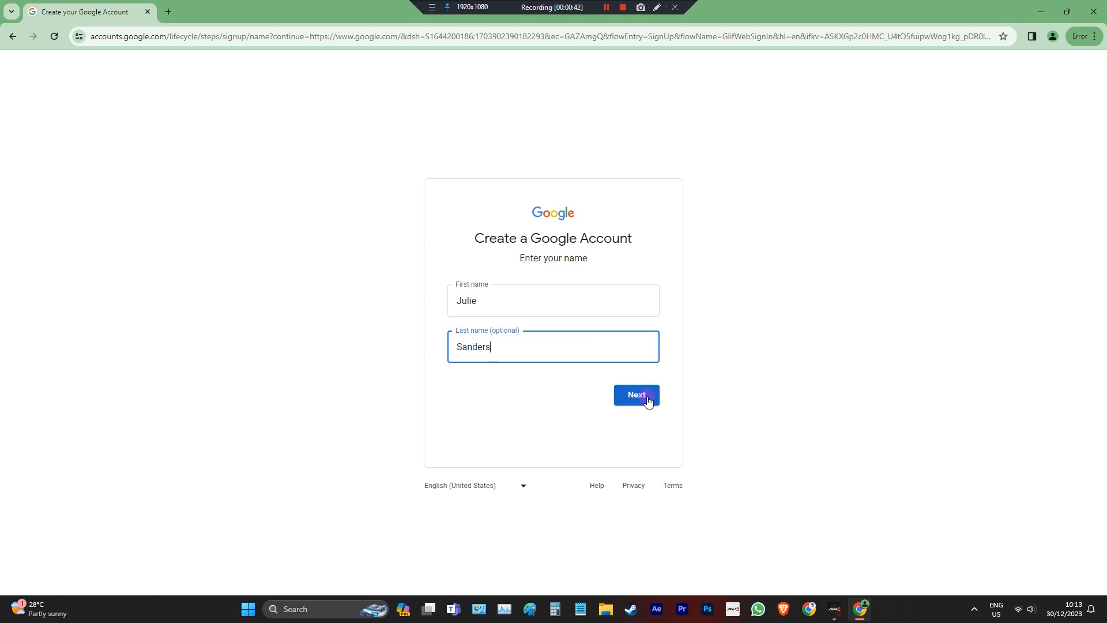
click(635, 394)
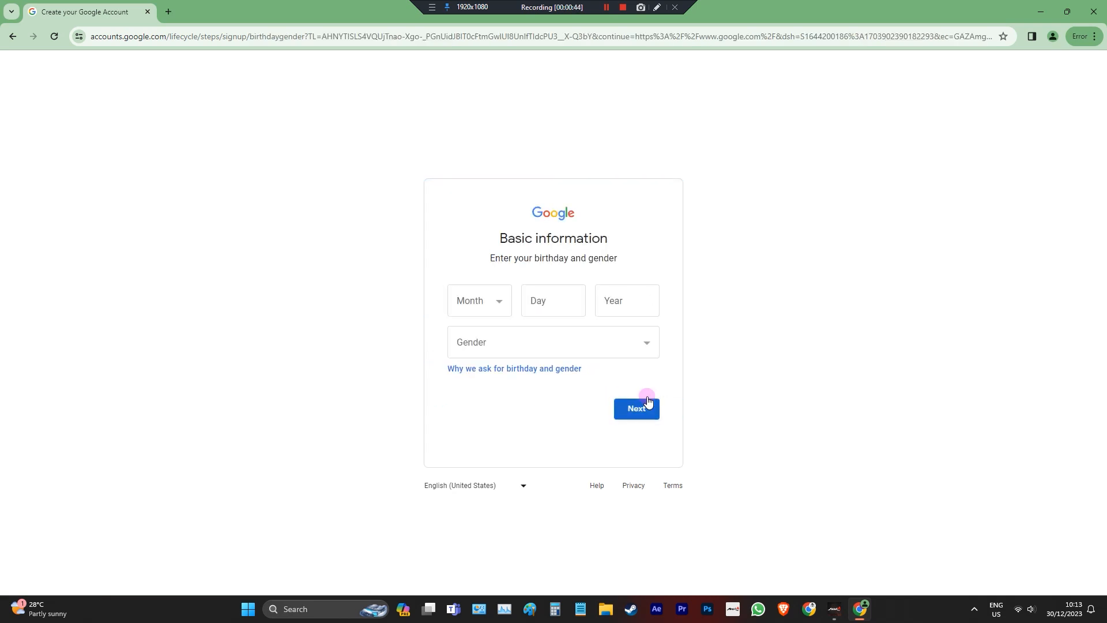
click(479, 300)
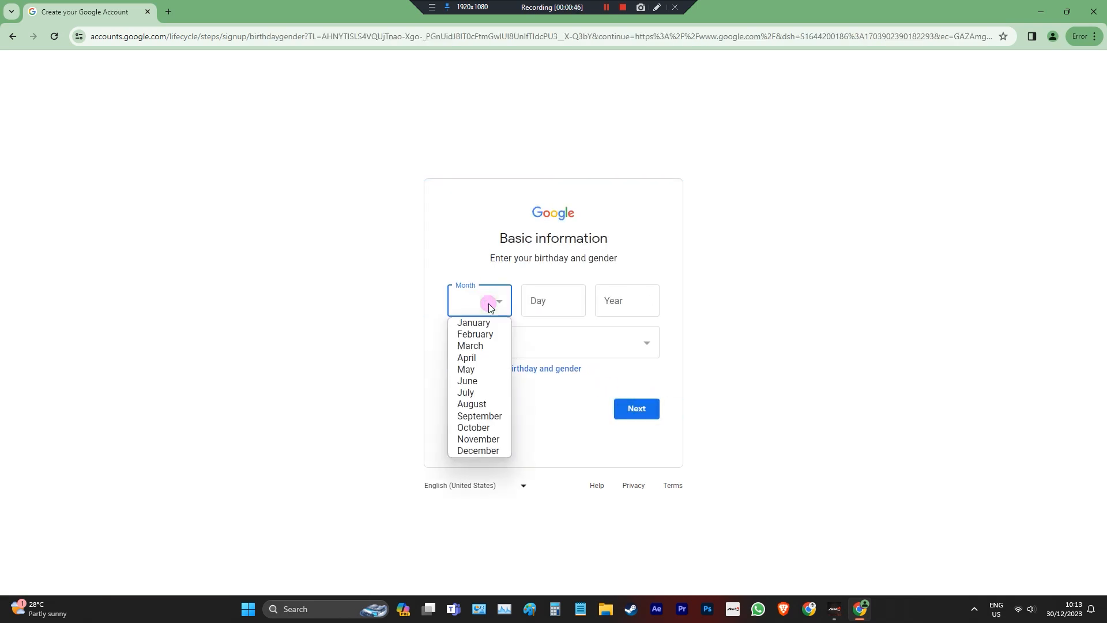
mouse_move(479, 416)
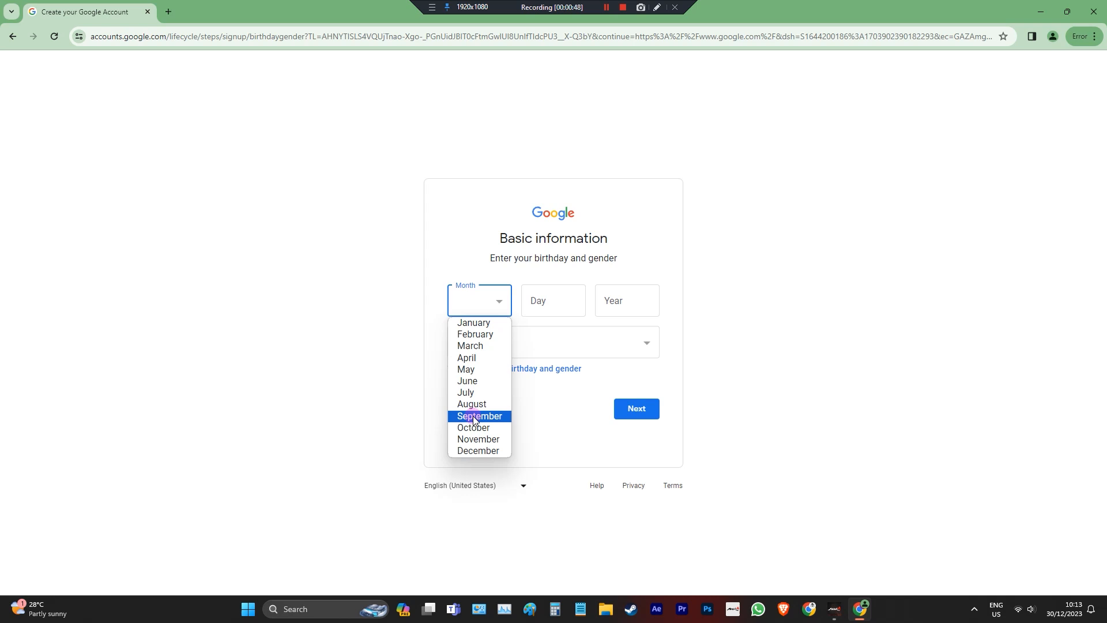
mouse_move(478, 438)
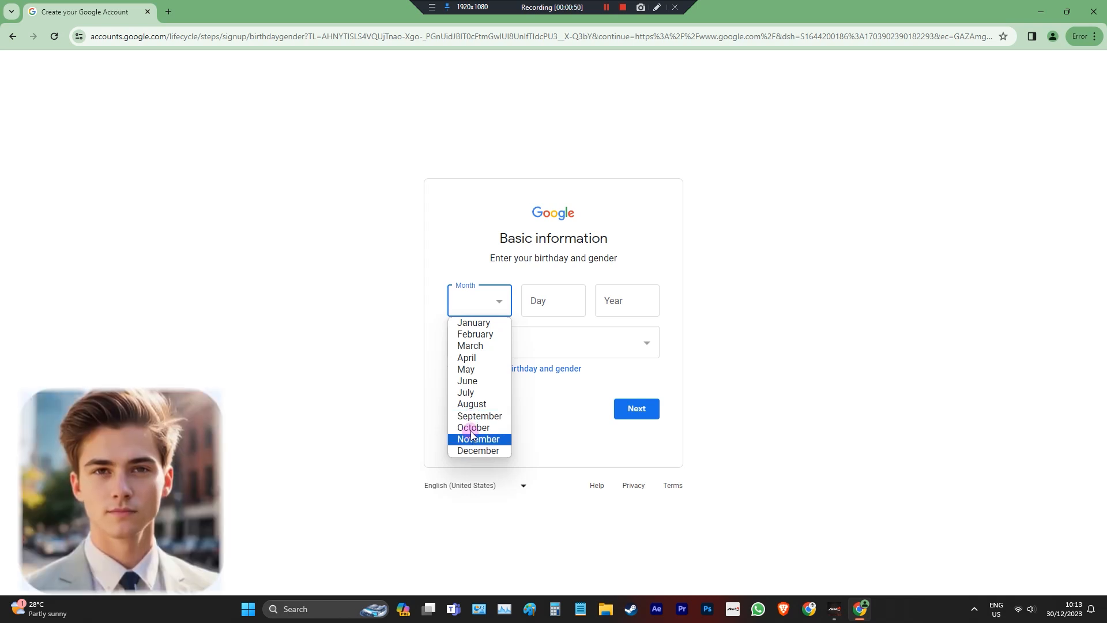
click(473, 428)
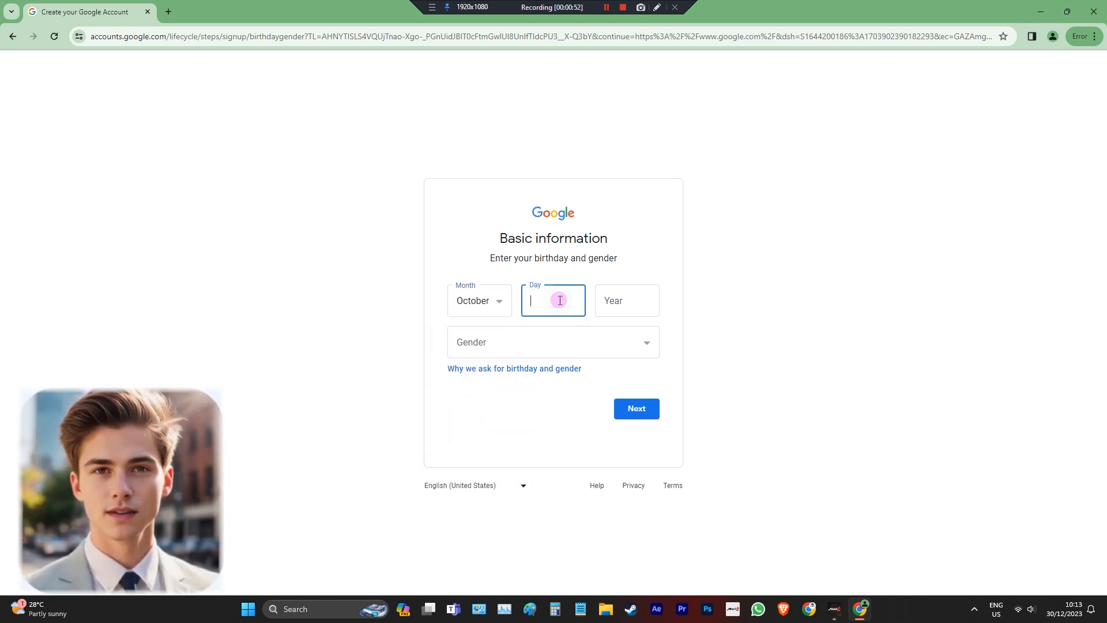
text(12)
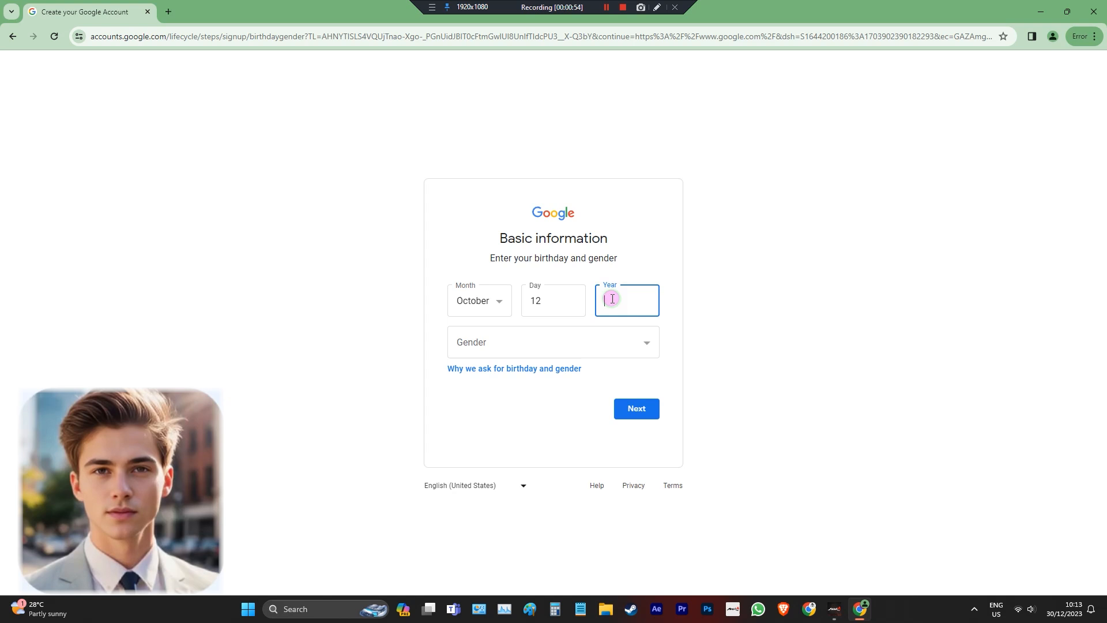
text(200)
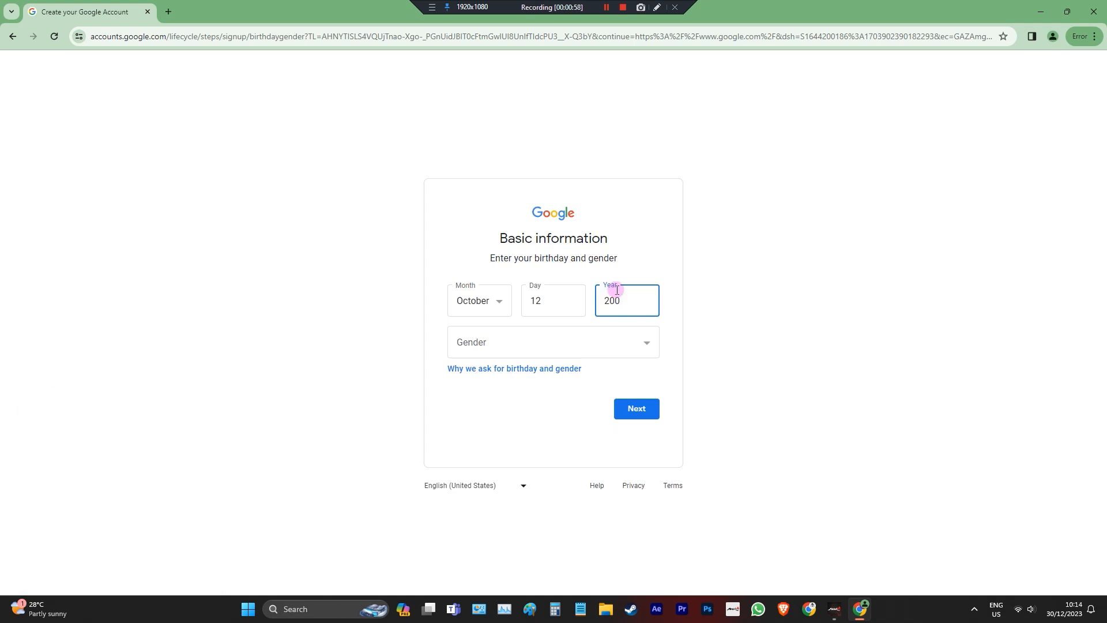
text(7)
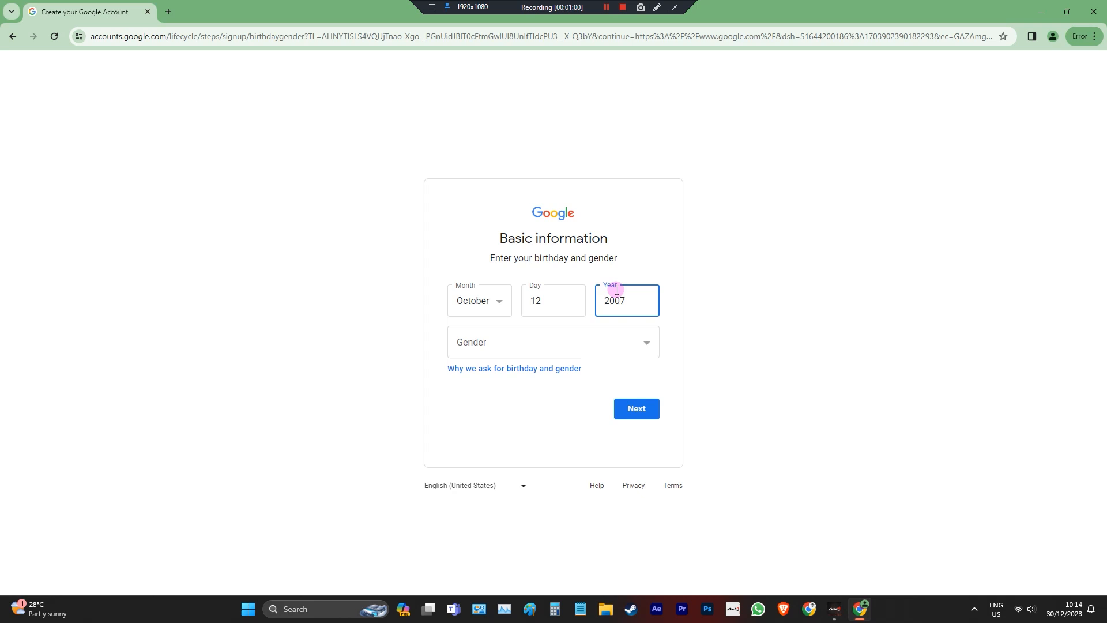
click(553, 342)
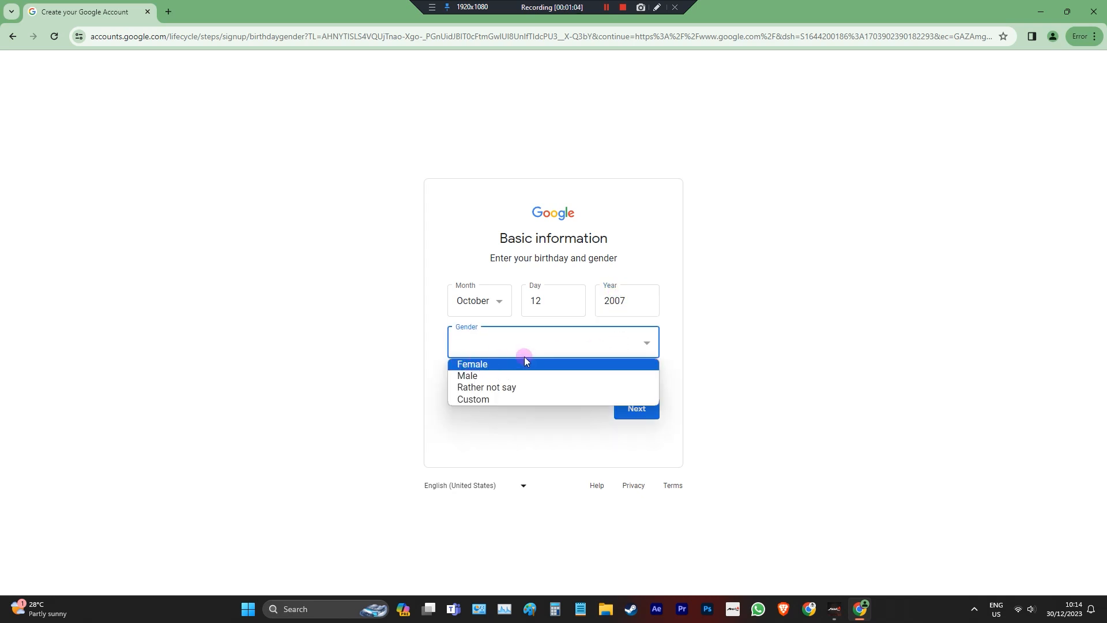
click(472, 364)
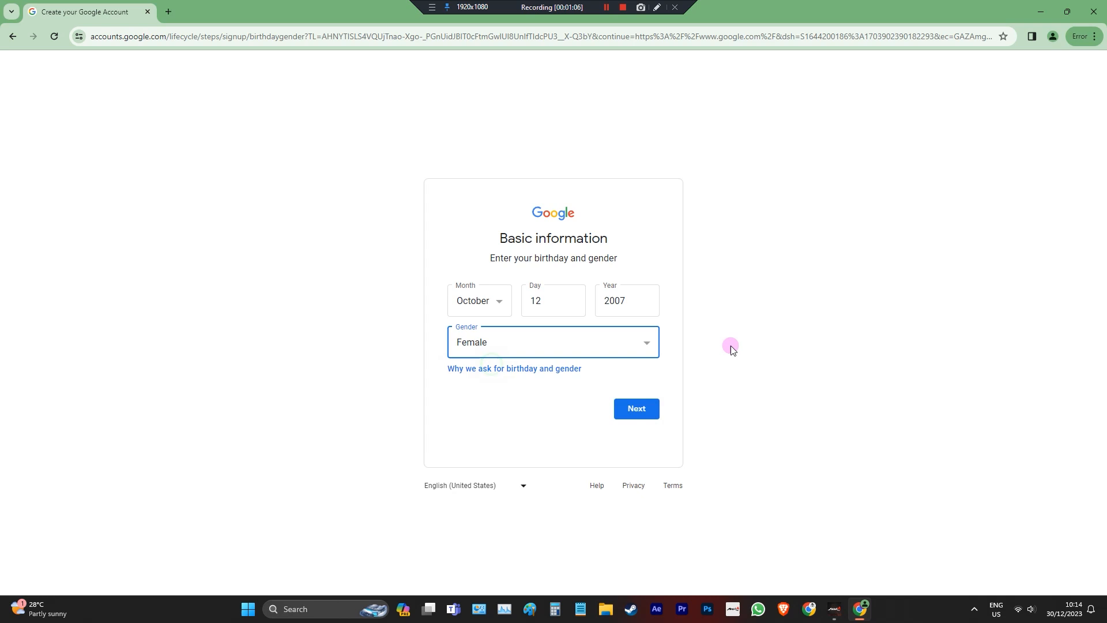
click(626, 299)
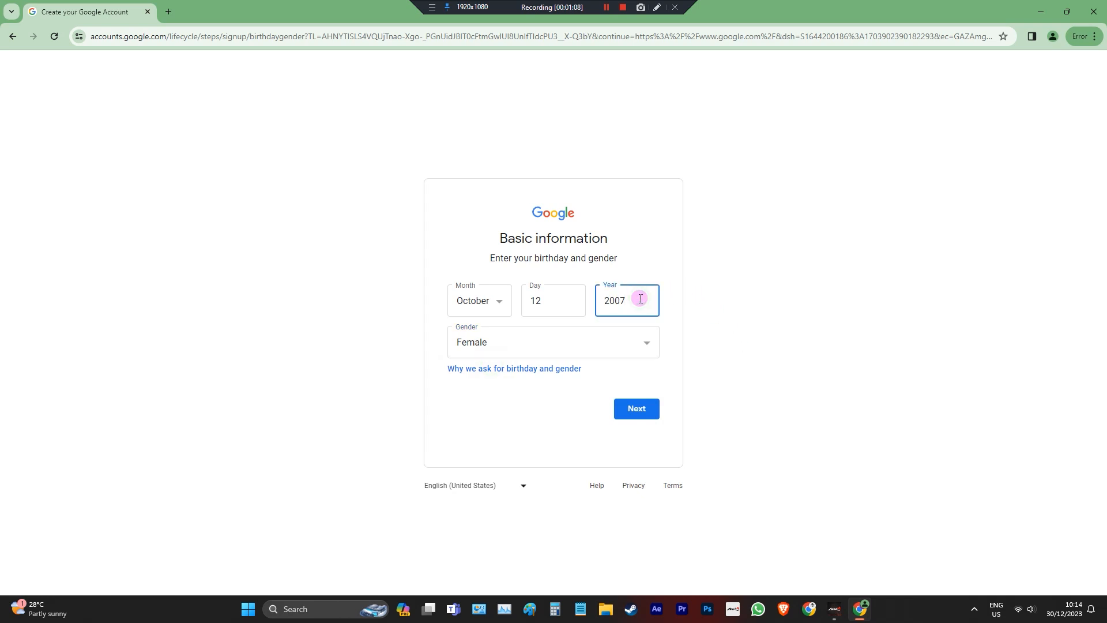
text(2008)
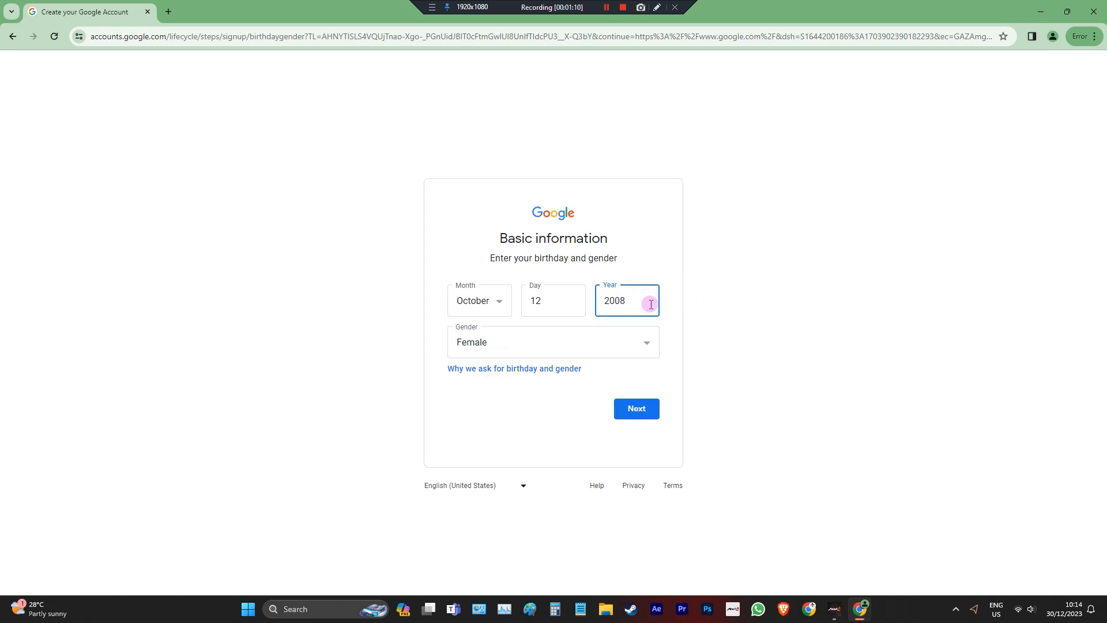
mouse_move(667, 401)
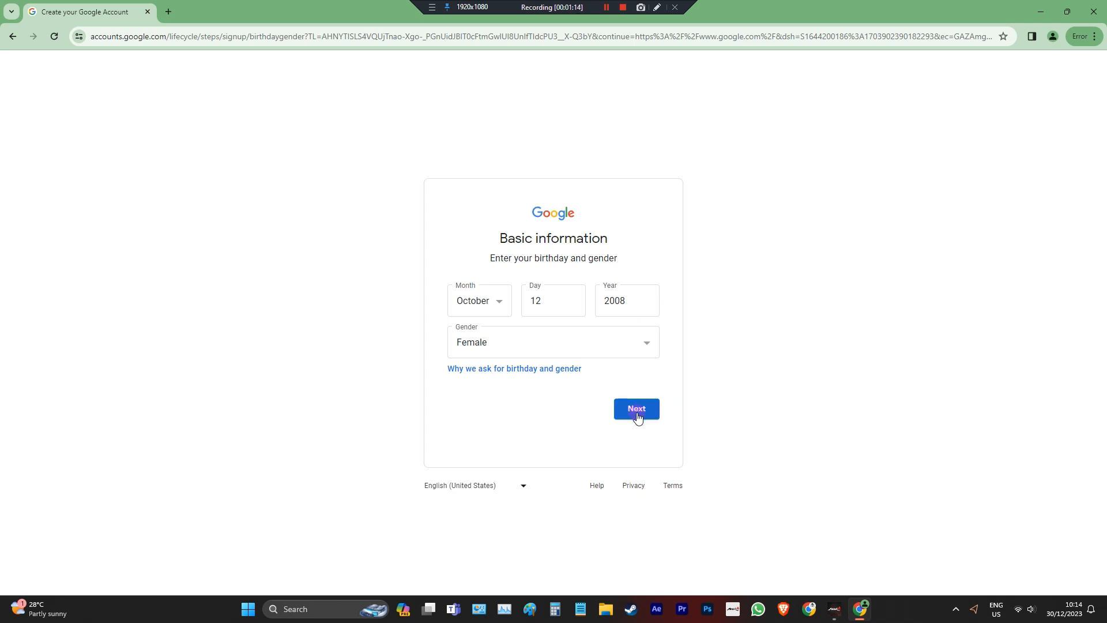
click(635, 409)
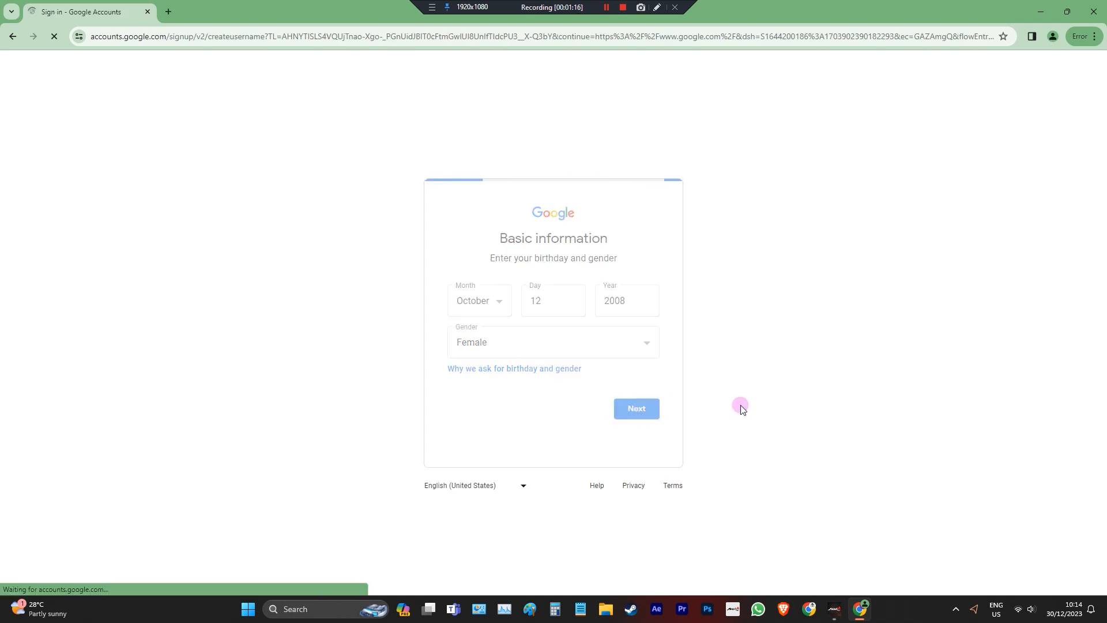
click(635, 409)
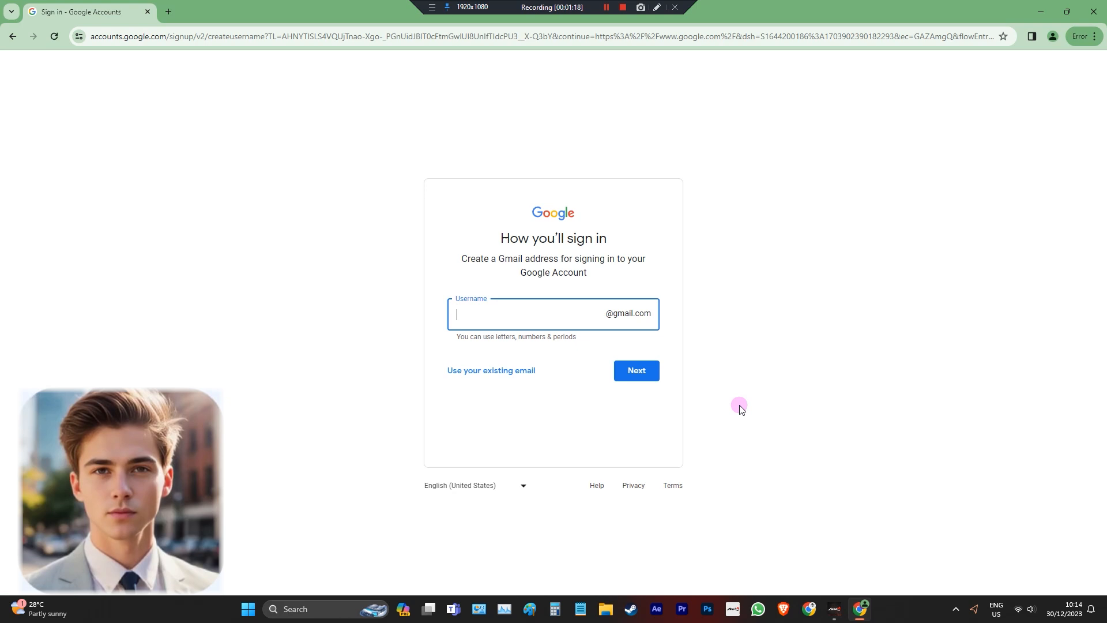
mouse_move(526, 316)
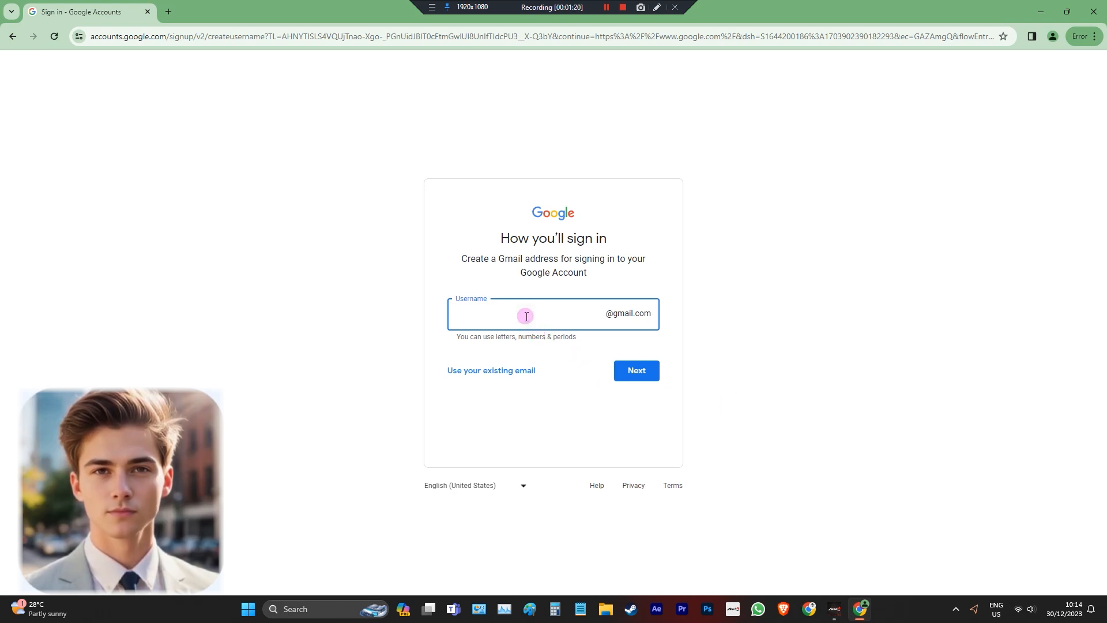
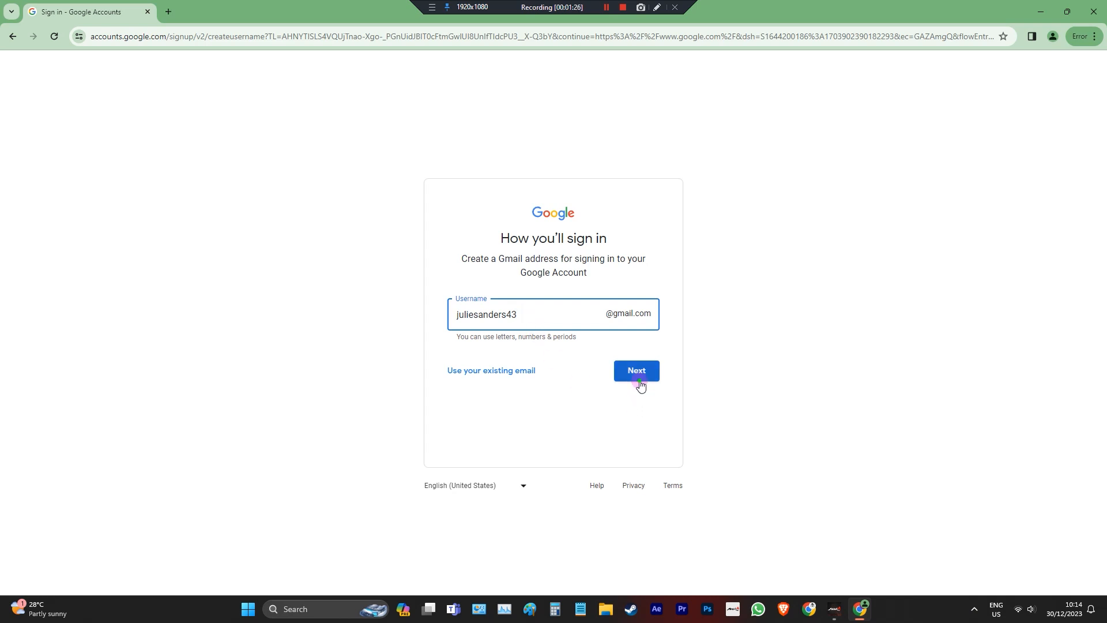
click(635, 370)
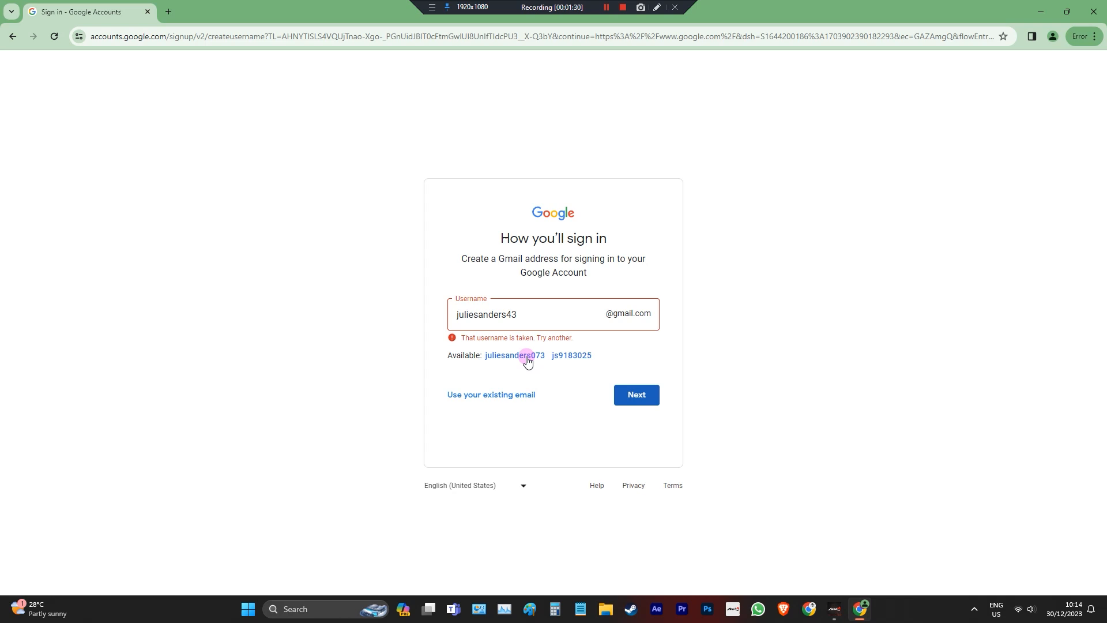
click(515, 355)
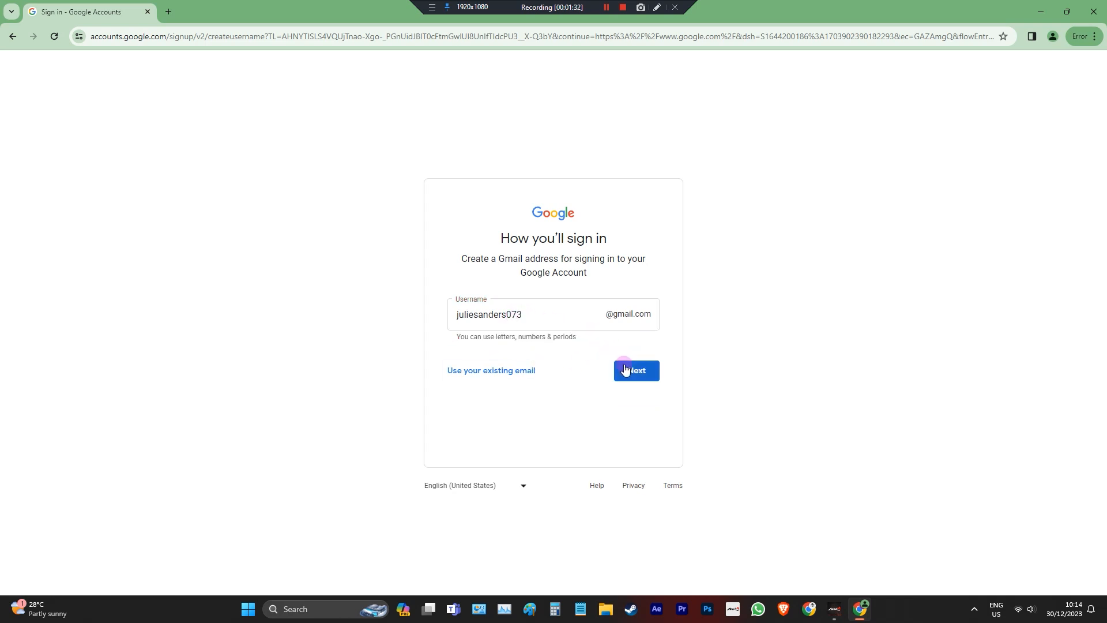
click(634, 370)
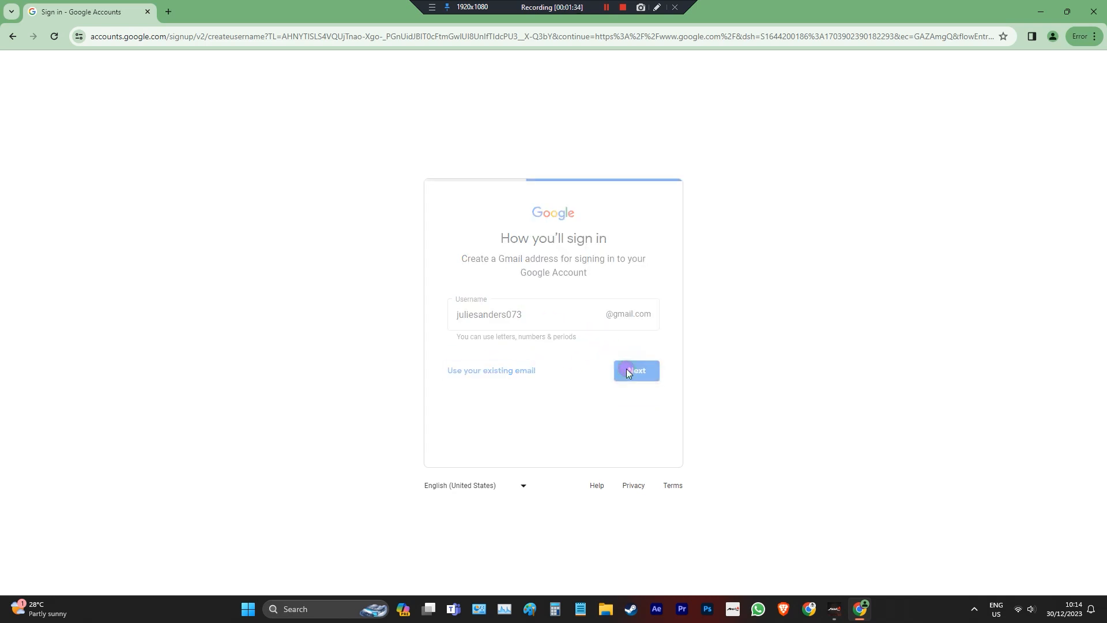
click(635, 370)
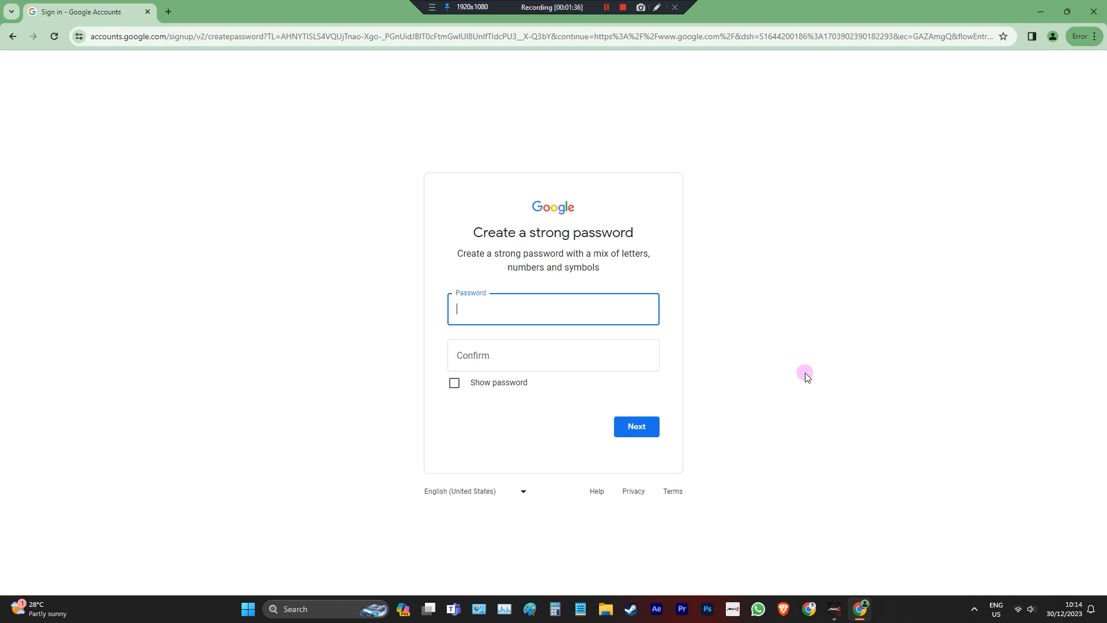
mouse_move(788, 357)
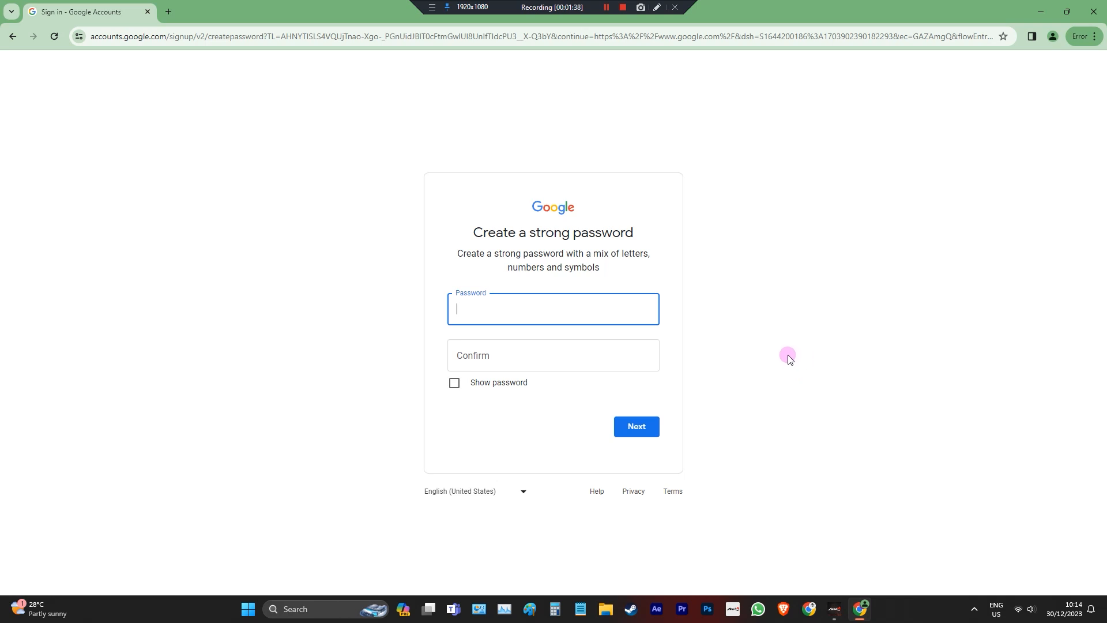
text(password)
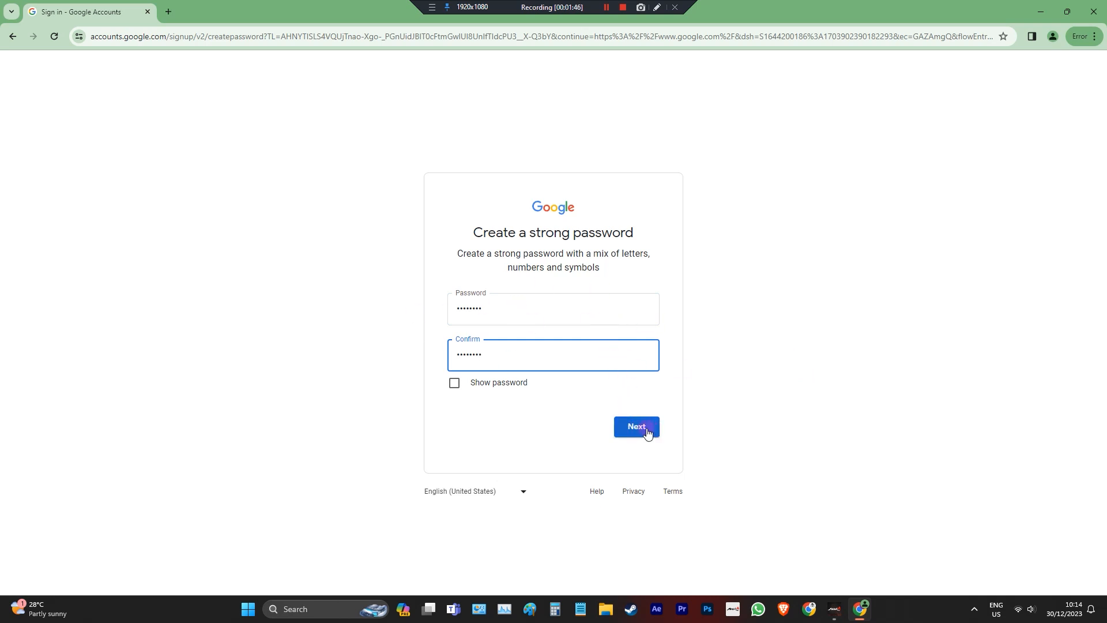
click(635, 427)
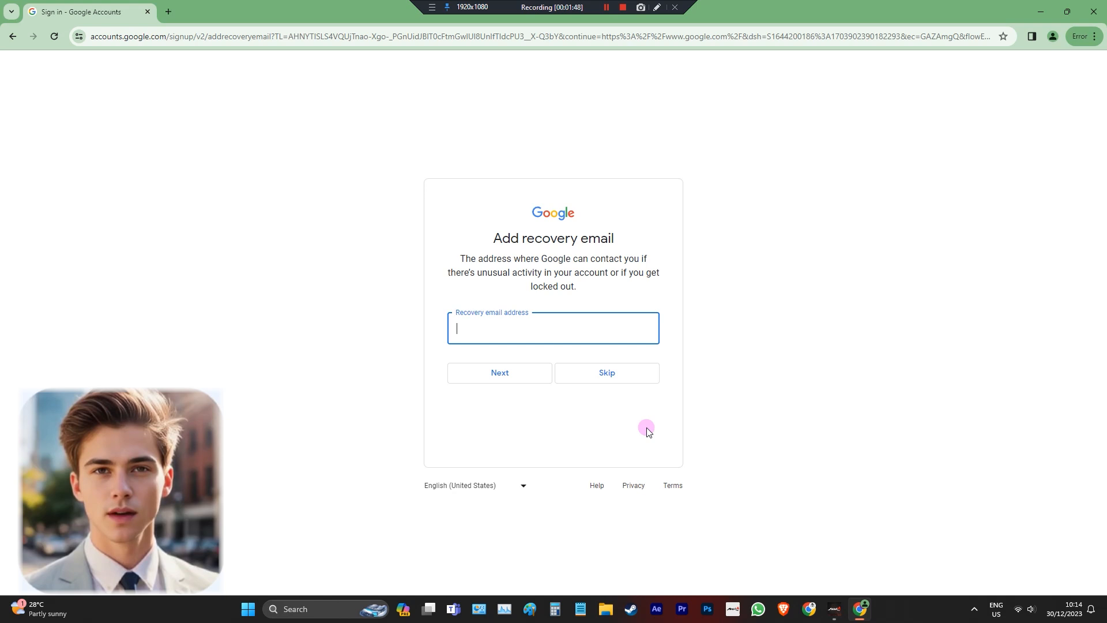
mouse_move(616, 309)
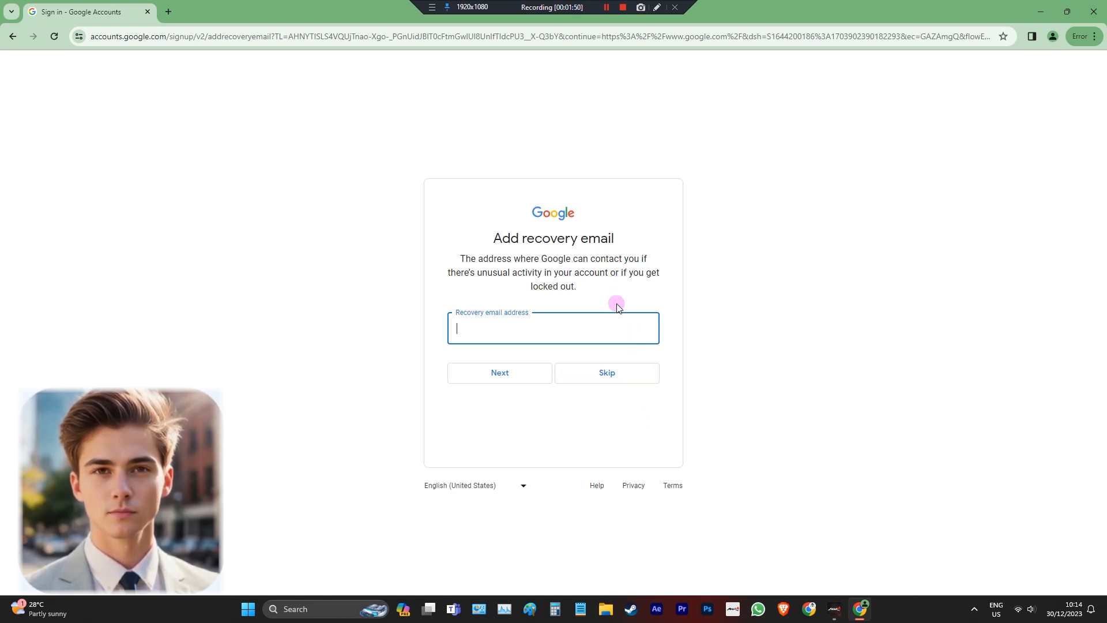
Skip the recovery email and confirm the Review your account info page.
click(605, 373)
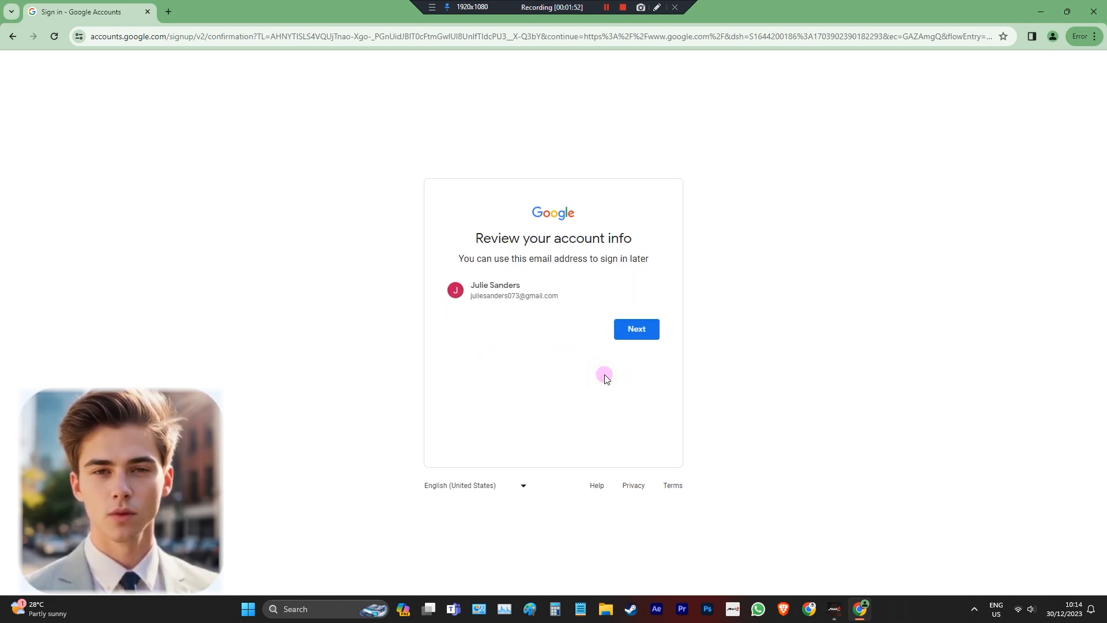
mouse_move(759, 327)
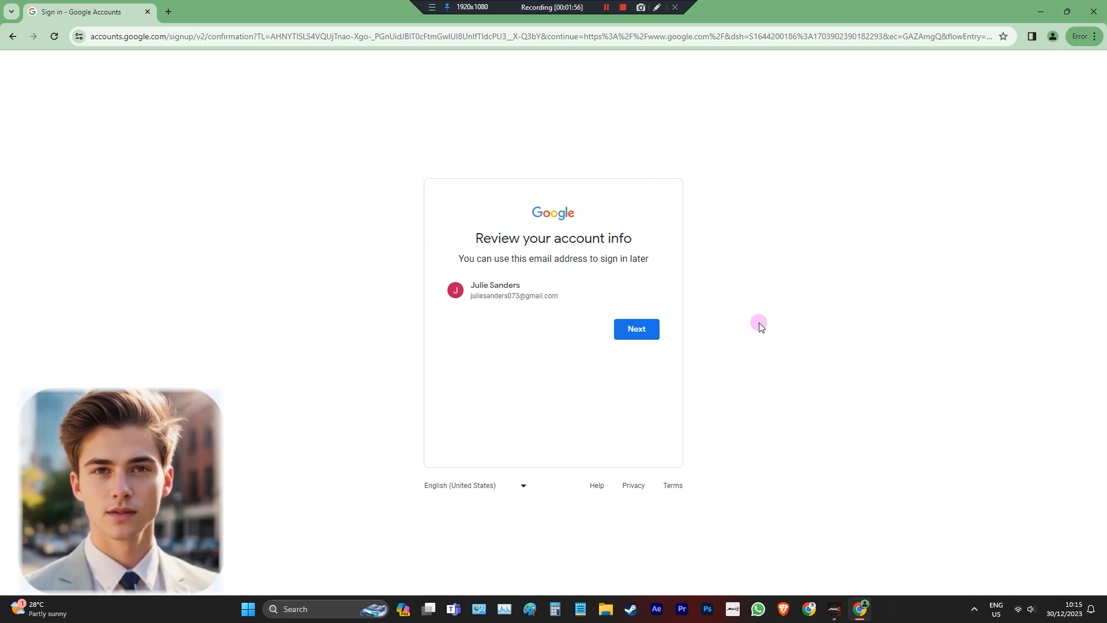
mouse_move(654, 335)
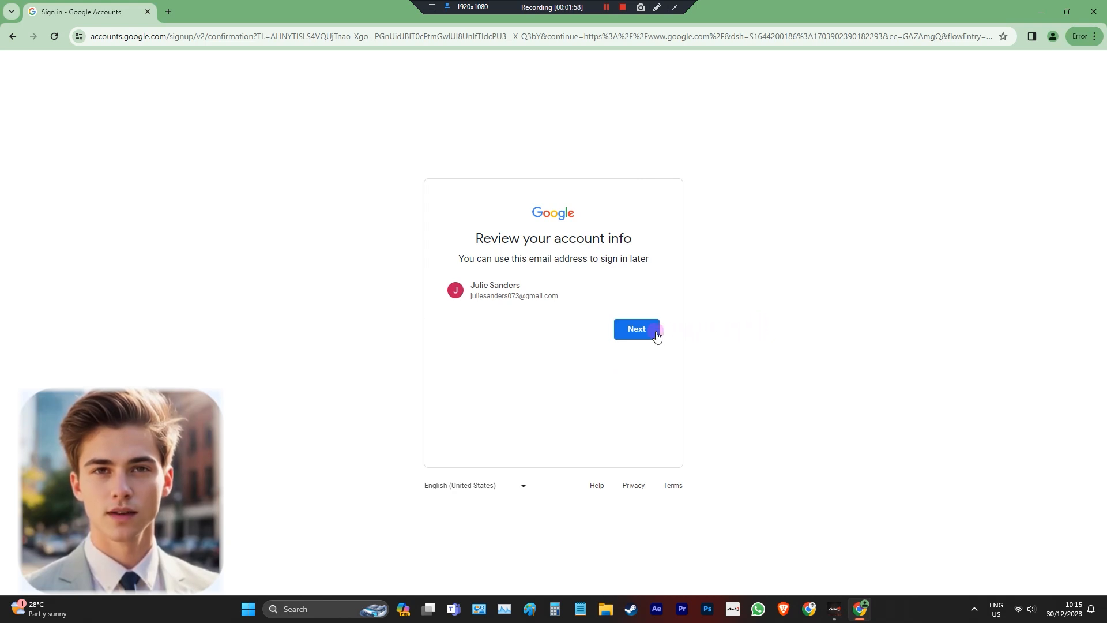
click(635, 329)
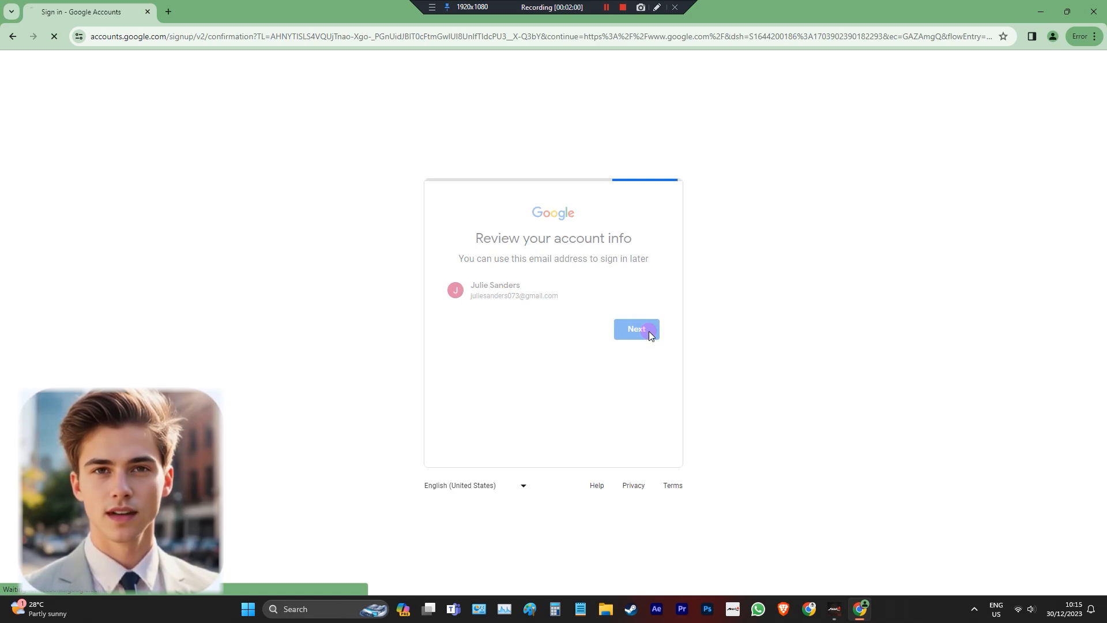
click(635, 329)
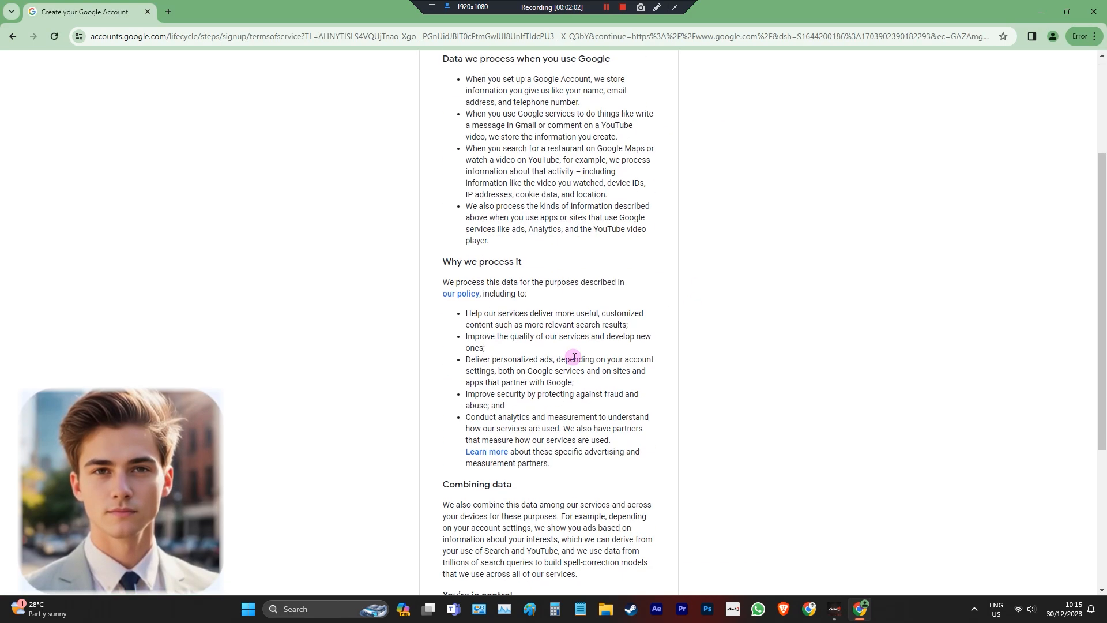
Scroll through the Privacy and Terms page and agree to it.
scroll(down, 3)
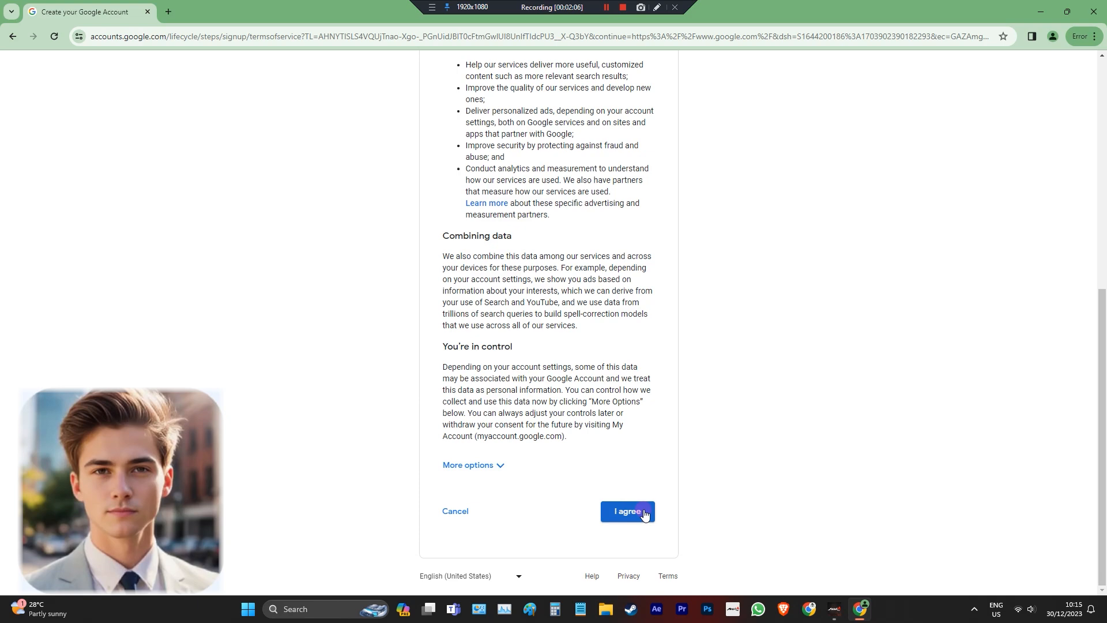
scroll(up, 3)
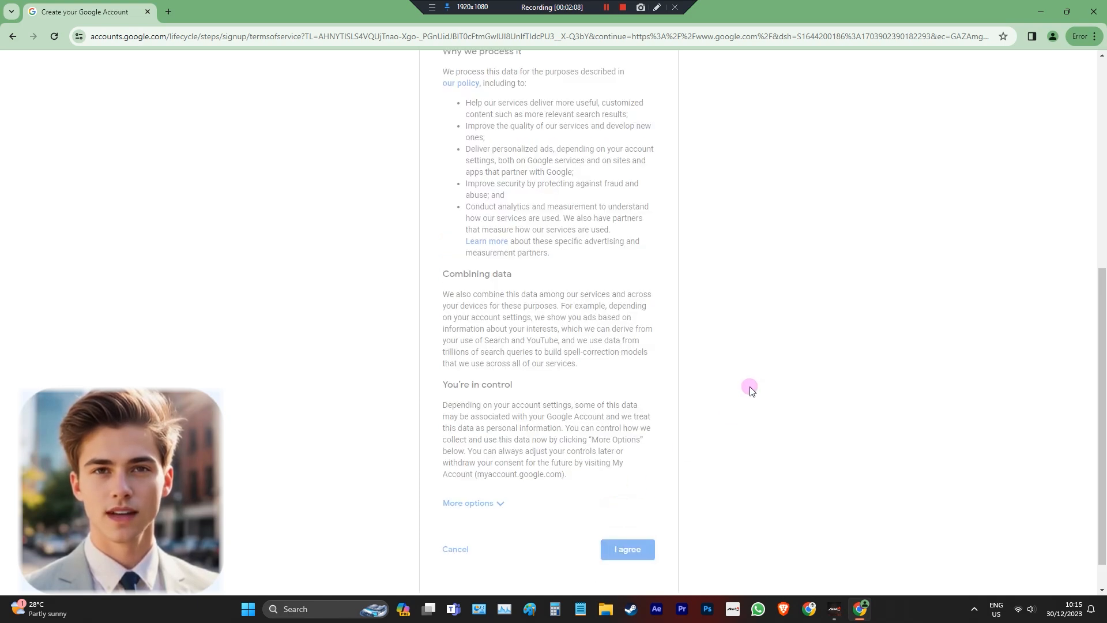
click(626, 548)
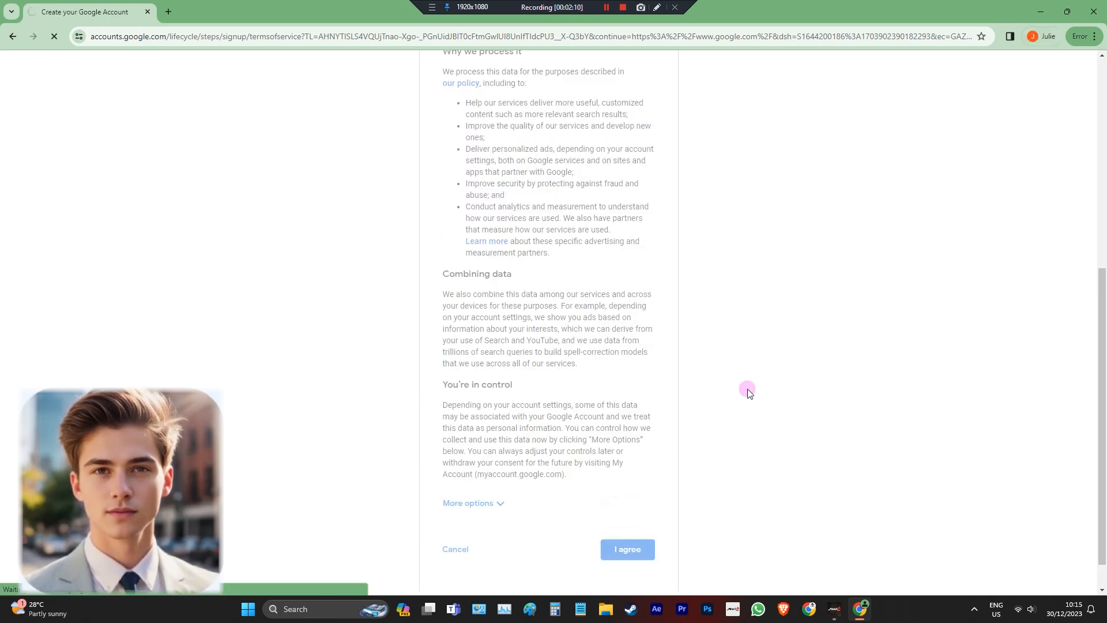
click(626, 549)
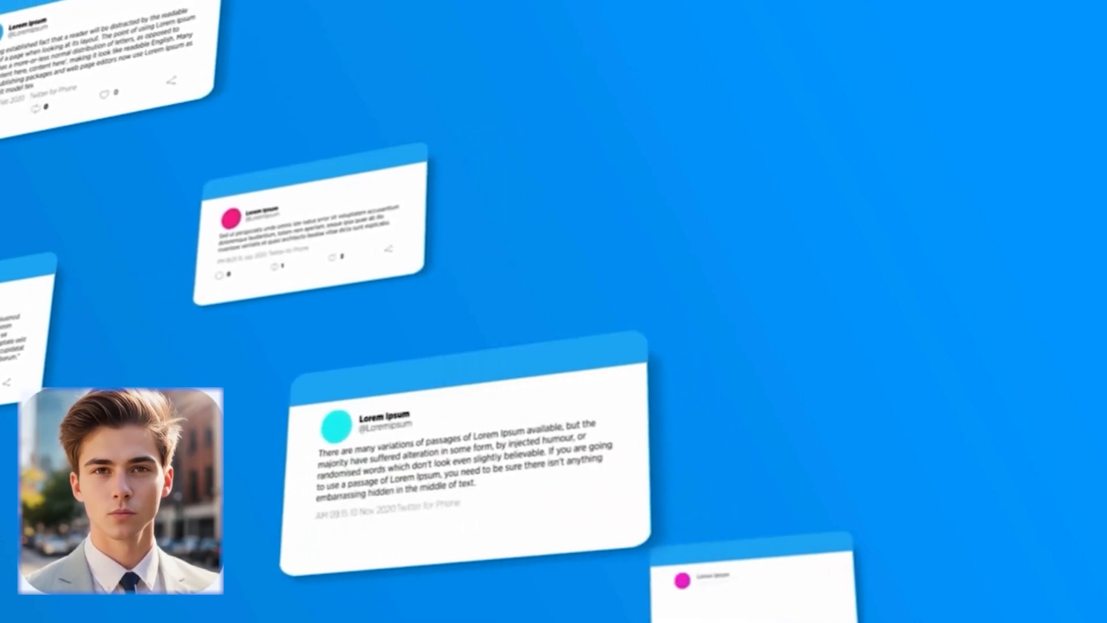